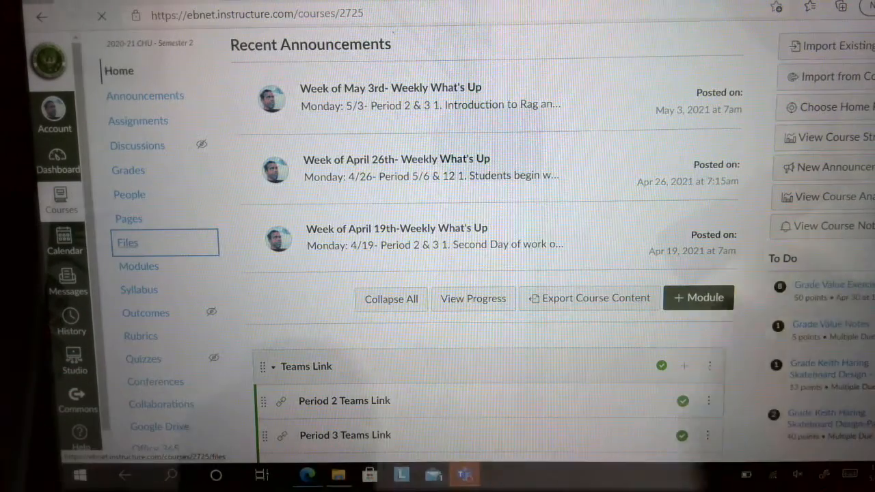
Open the course's Files area from the course navigation menu.
click(128, 243)
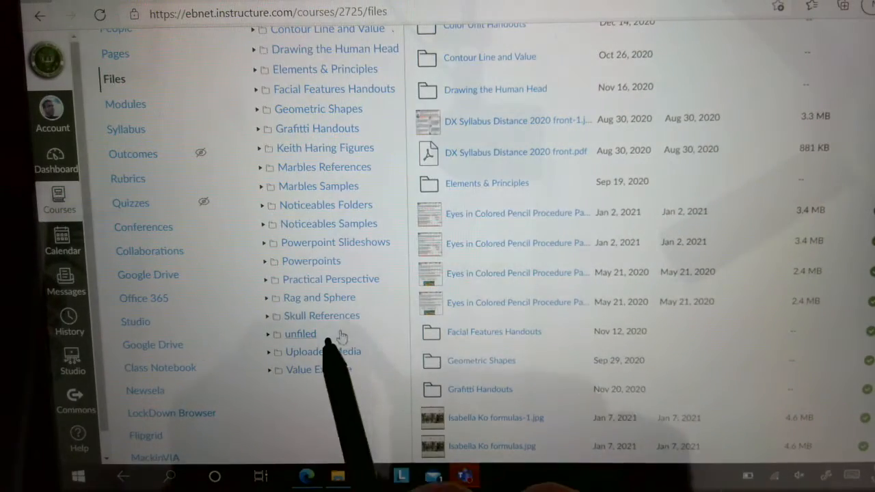
Open the Skull References folder and scroll through its numbered skull drawings.
click(322, 315)
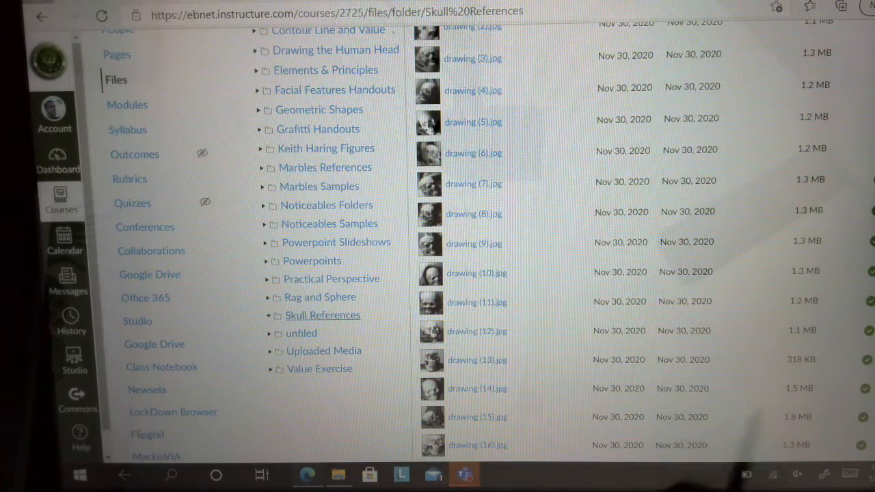
scroll(down, 3)
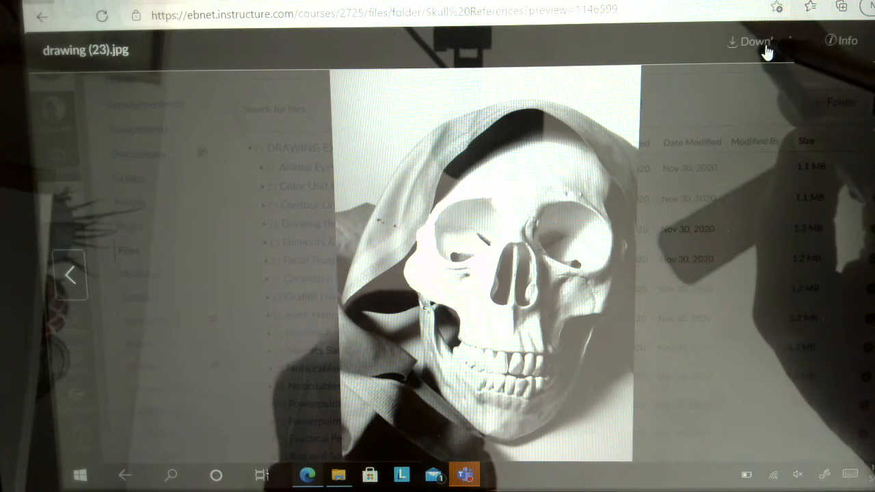
Download the previewed skull image drawing (23).jpg.
click(759, 41)
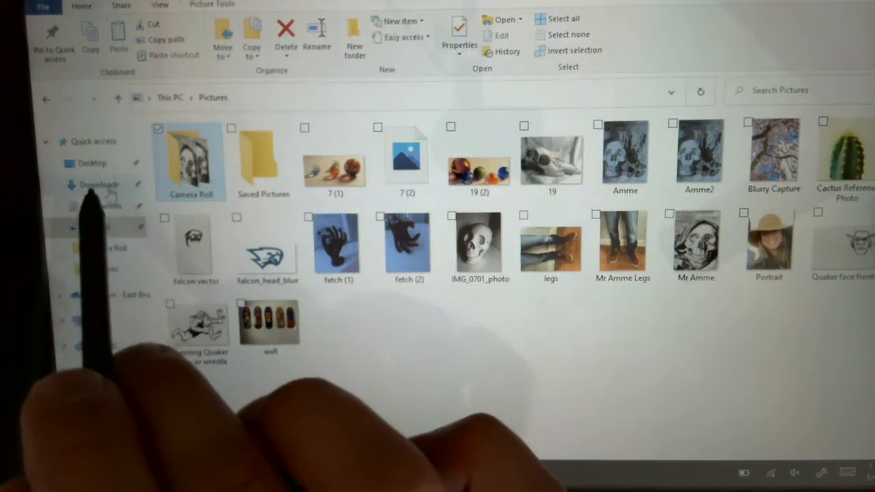
Open Downloads in File Explorer to find the newest 1,033 KB skull image.
click(97, 184)
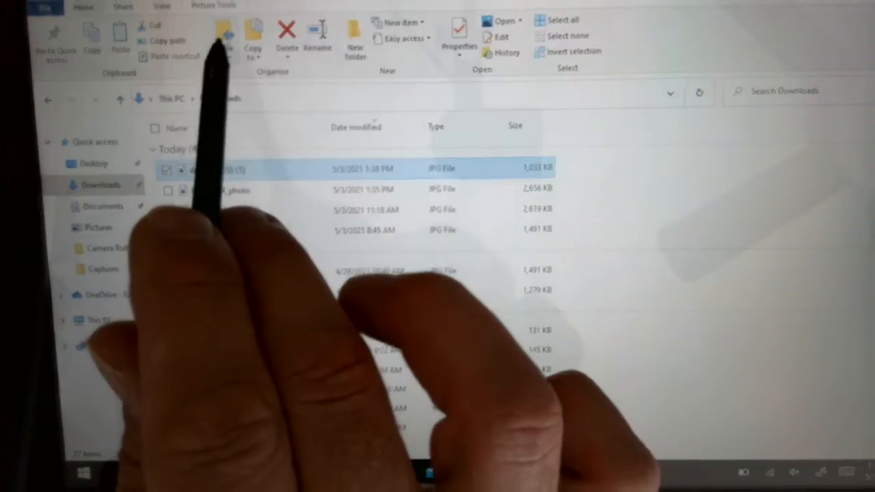
Move the downloaded skull drawing into Pictures and confirm it appears as drawing (23) (1).
click(220, 34)
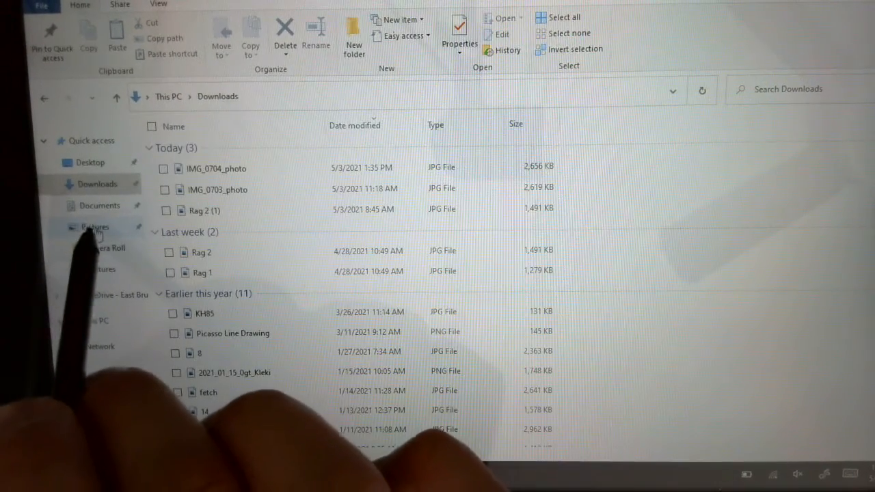
click(95, 227)
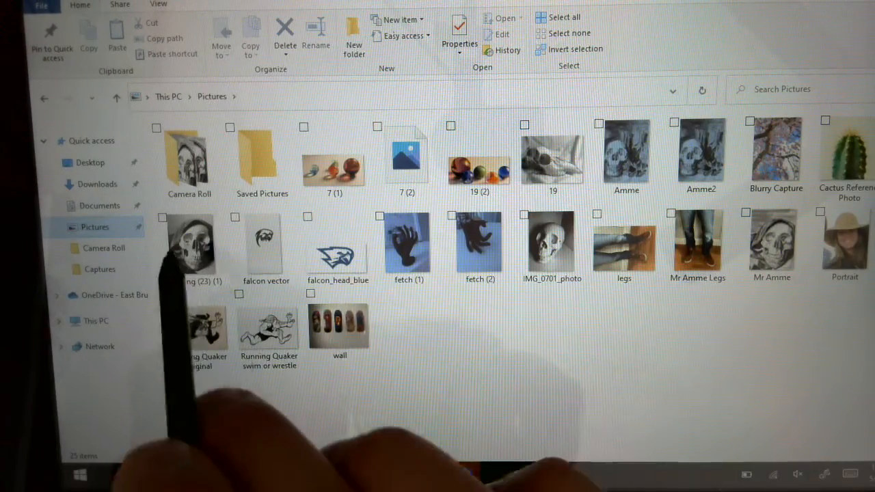
mouse_move(191, 246)
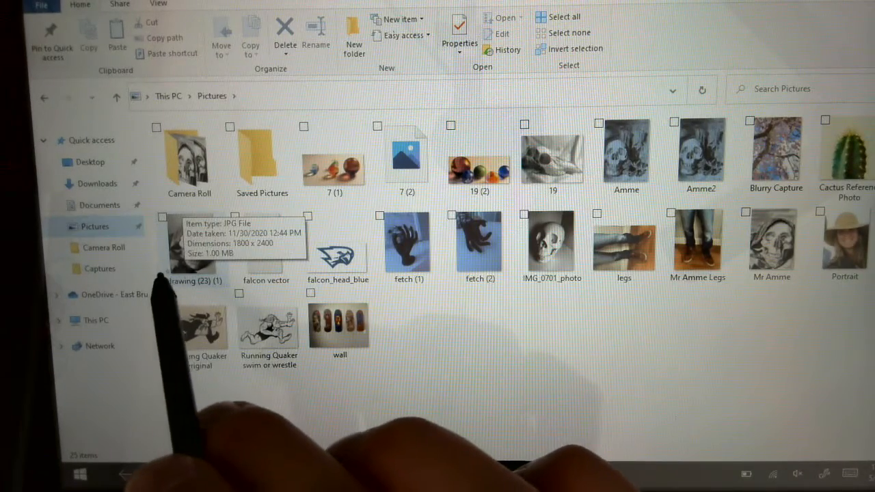